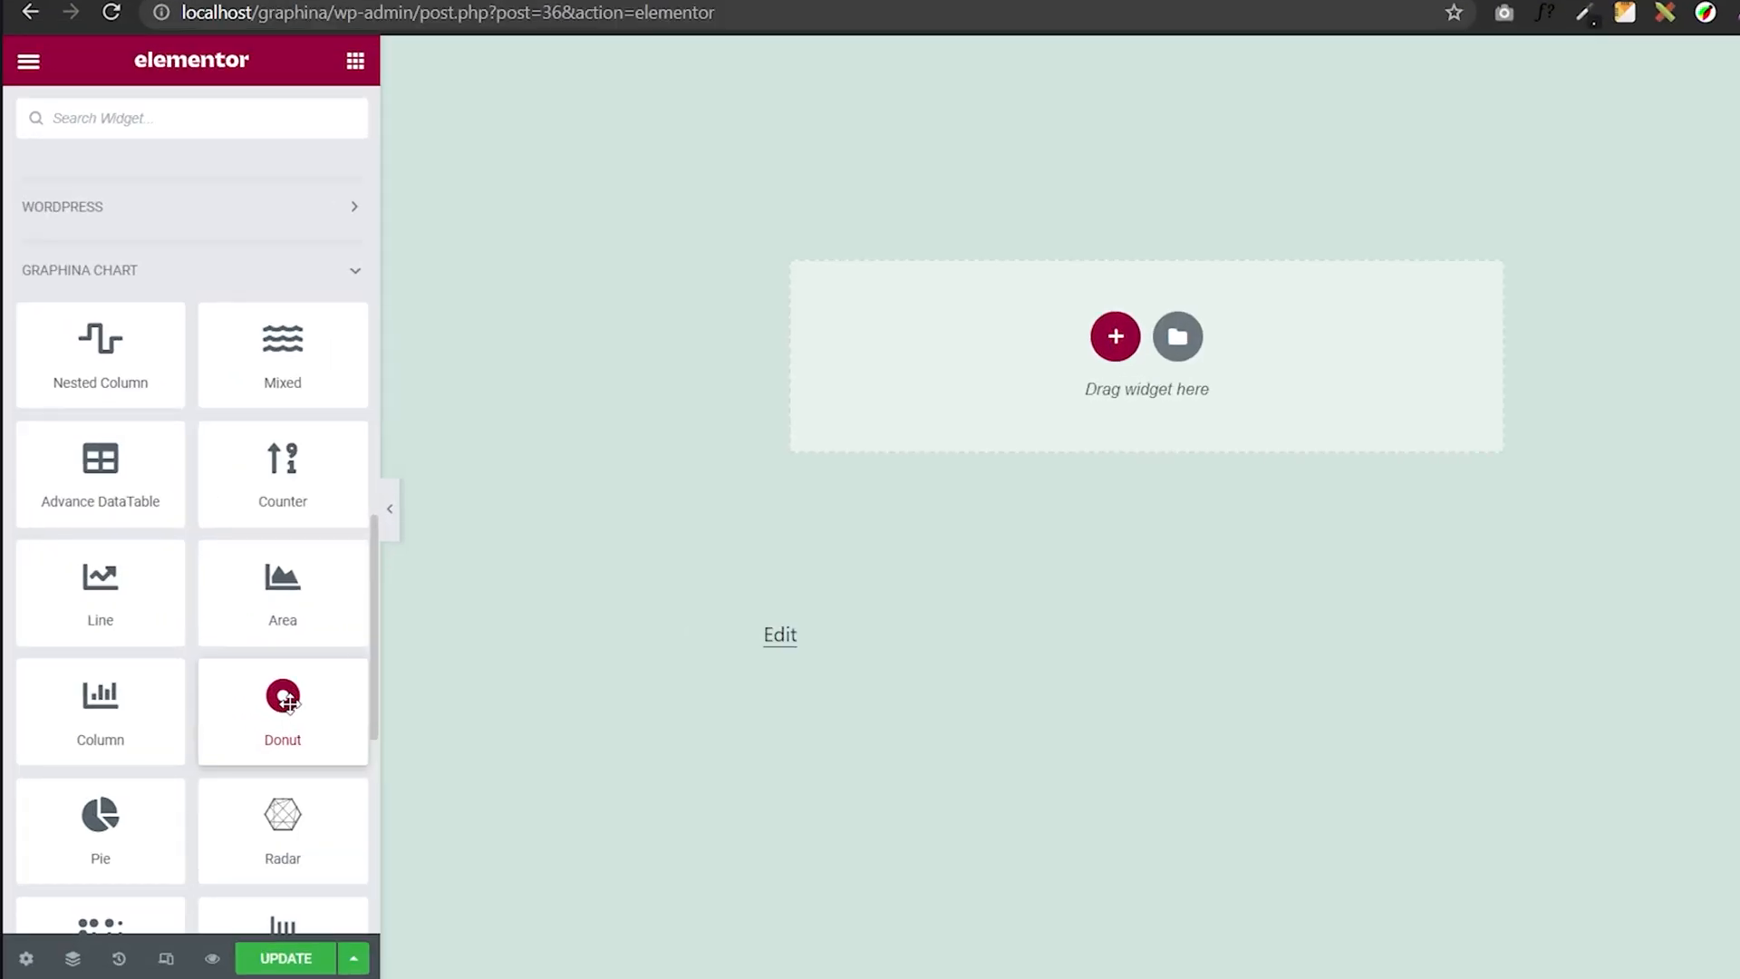
Drag the Graphina Donut widget onto the empty page section
{"action": "left_click", "coordinate": [282, 710]}
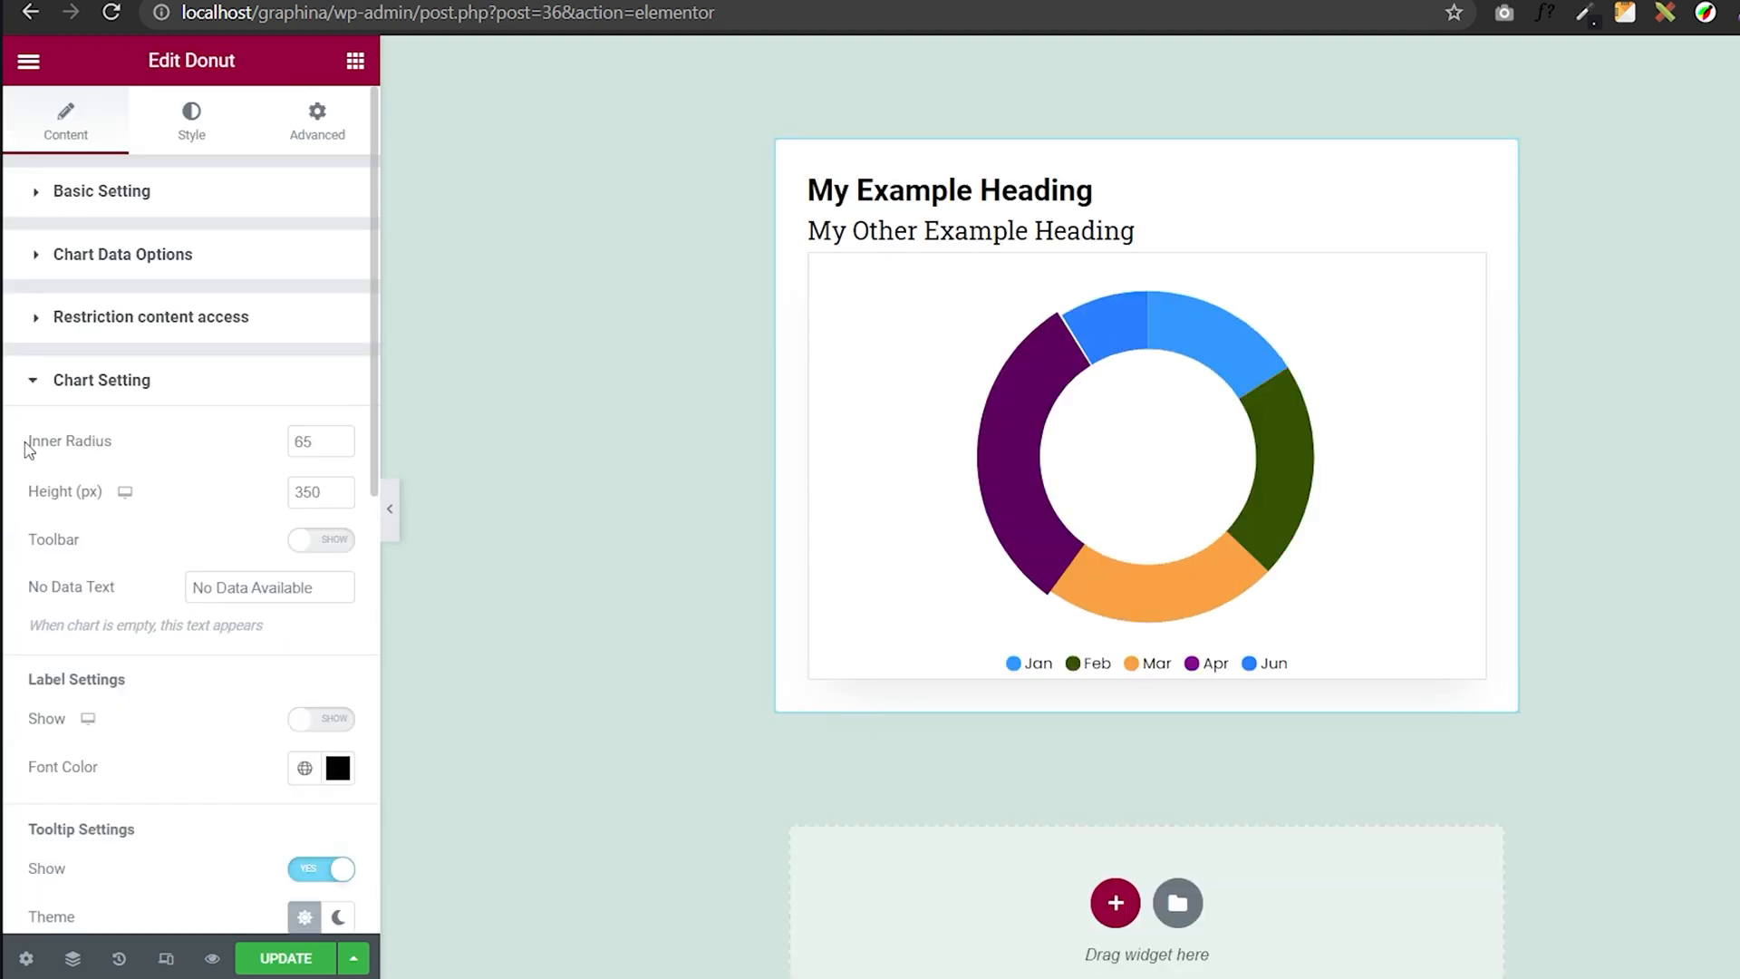
Give the donut inner radius 50 and height 500, with toolbar and percentage labels on
{"action": "scroll", "scroll_direction": "down", "scroll_amount": 3}
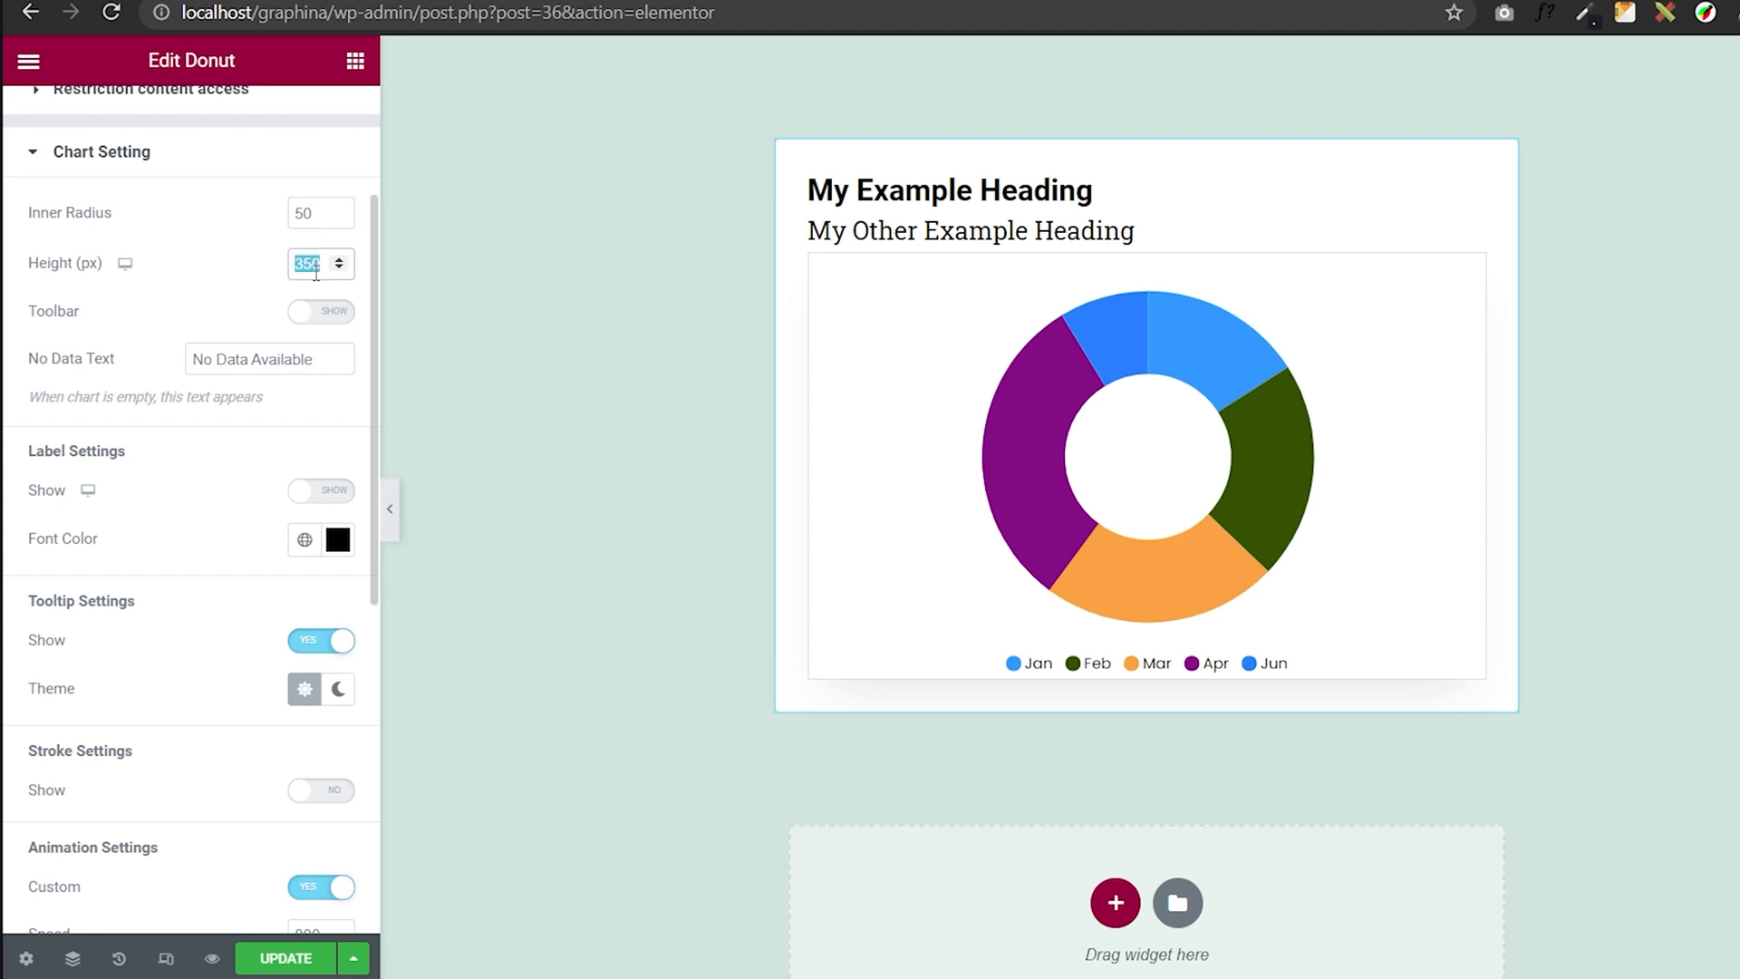
{"action": "type", "text": "500"}
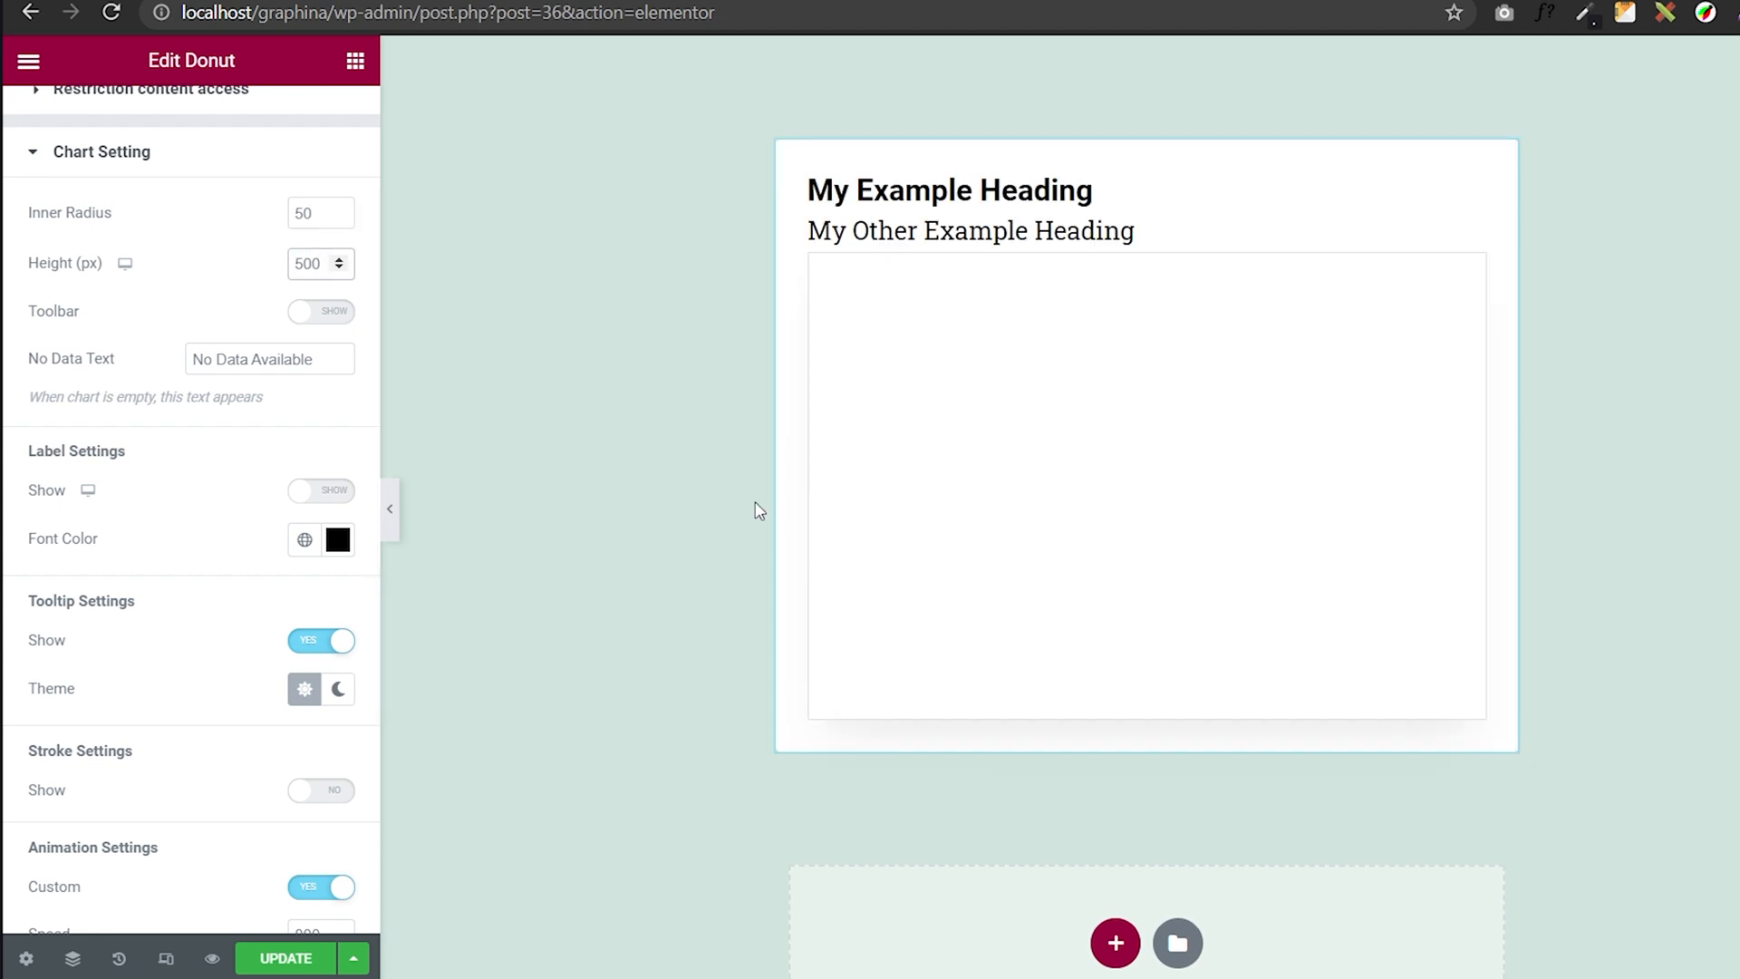
{"action": "left_click", "coordinate": [321, 312]}
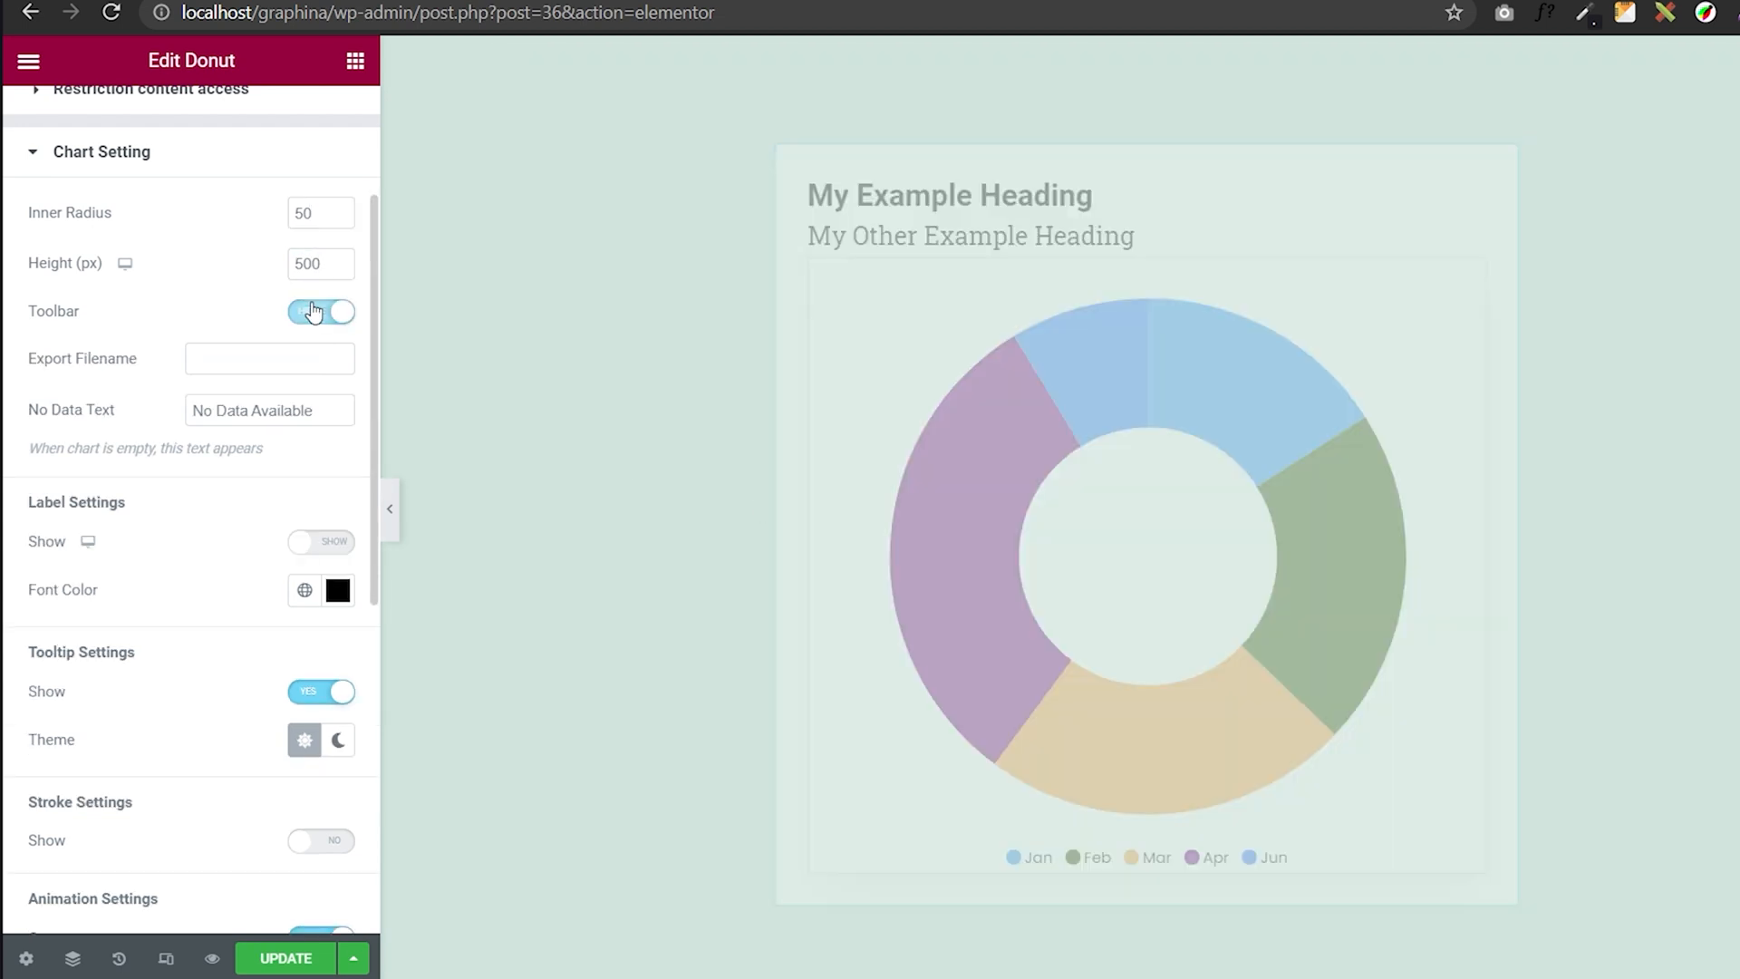
{"action": "left_click", "coordinate": [321, 312]}
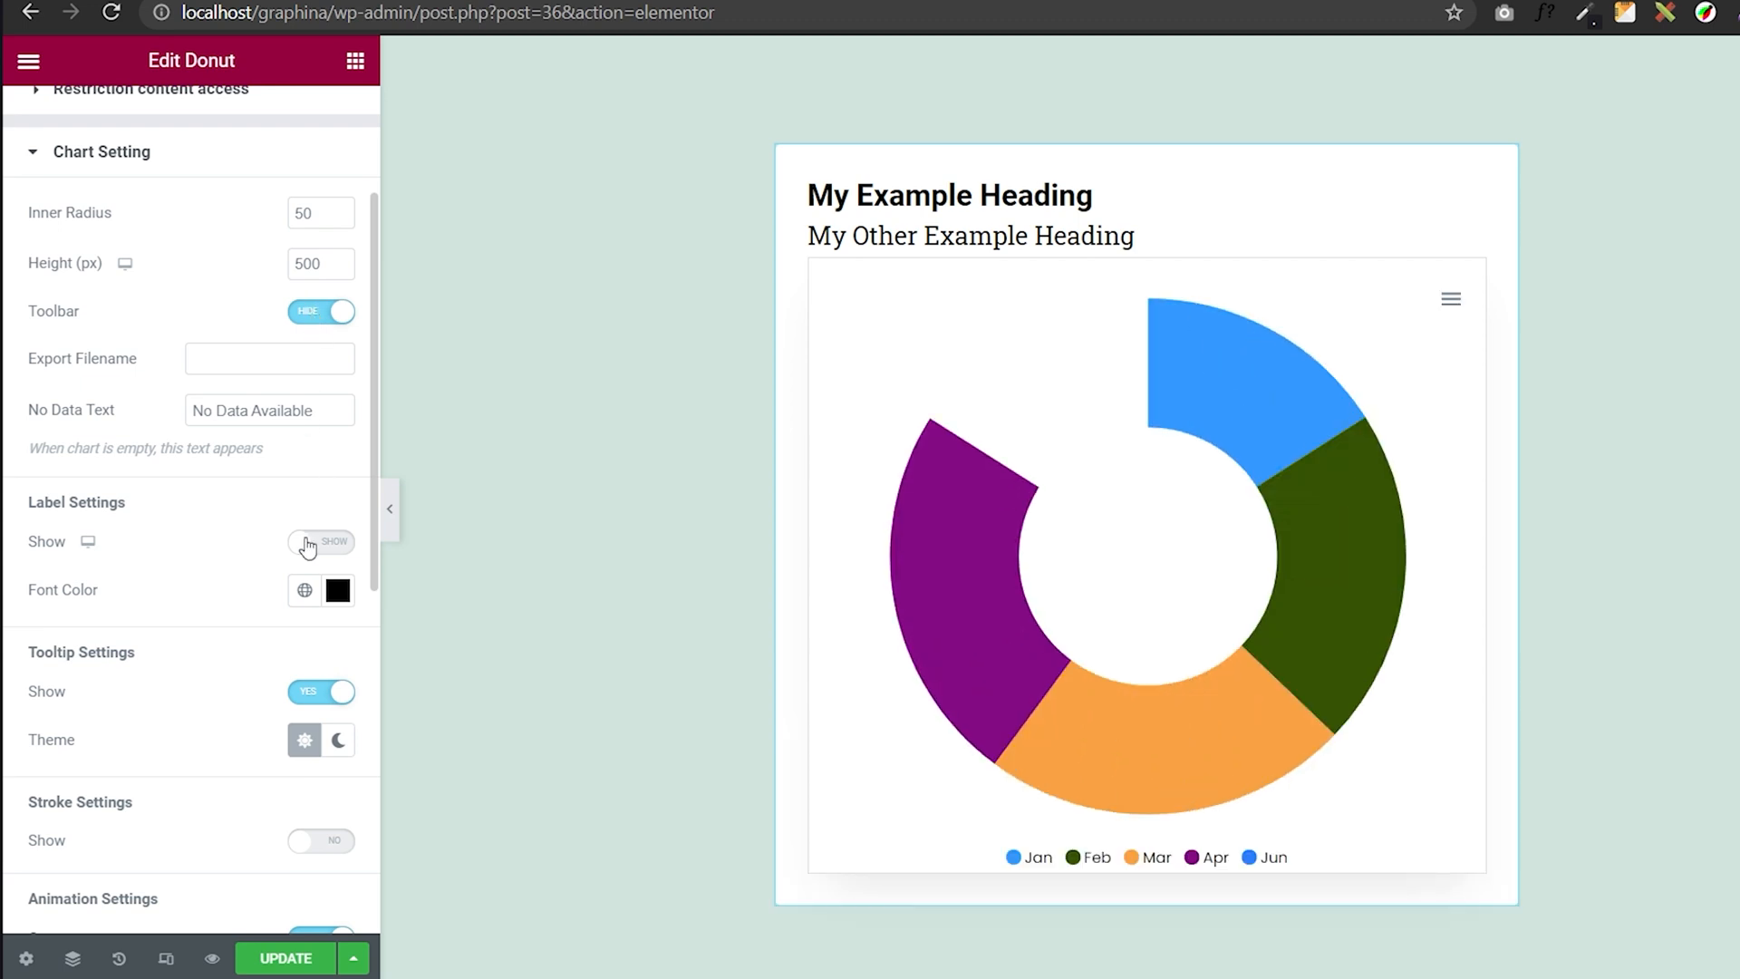
{"action": "left_click", "coordinate": [320, 542]}
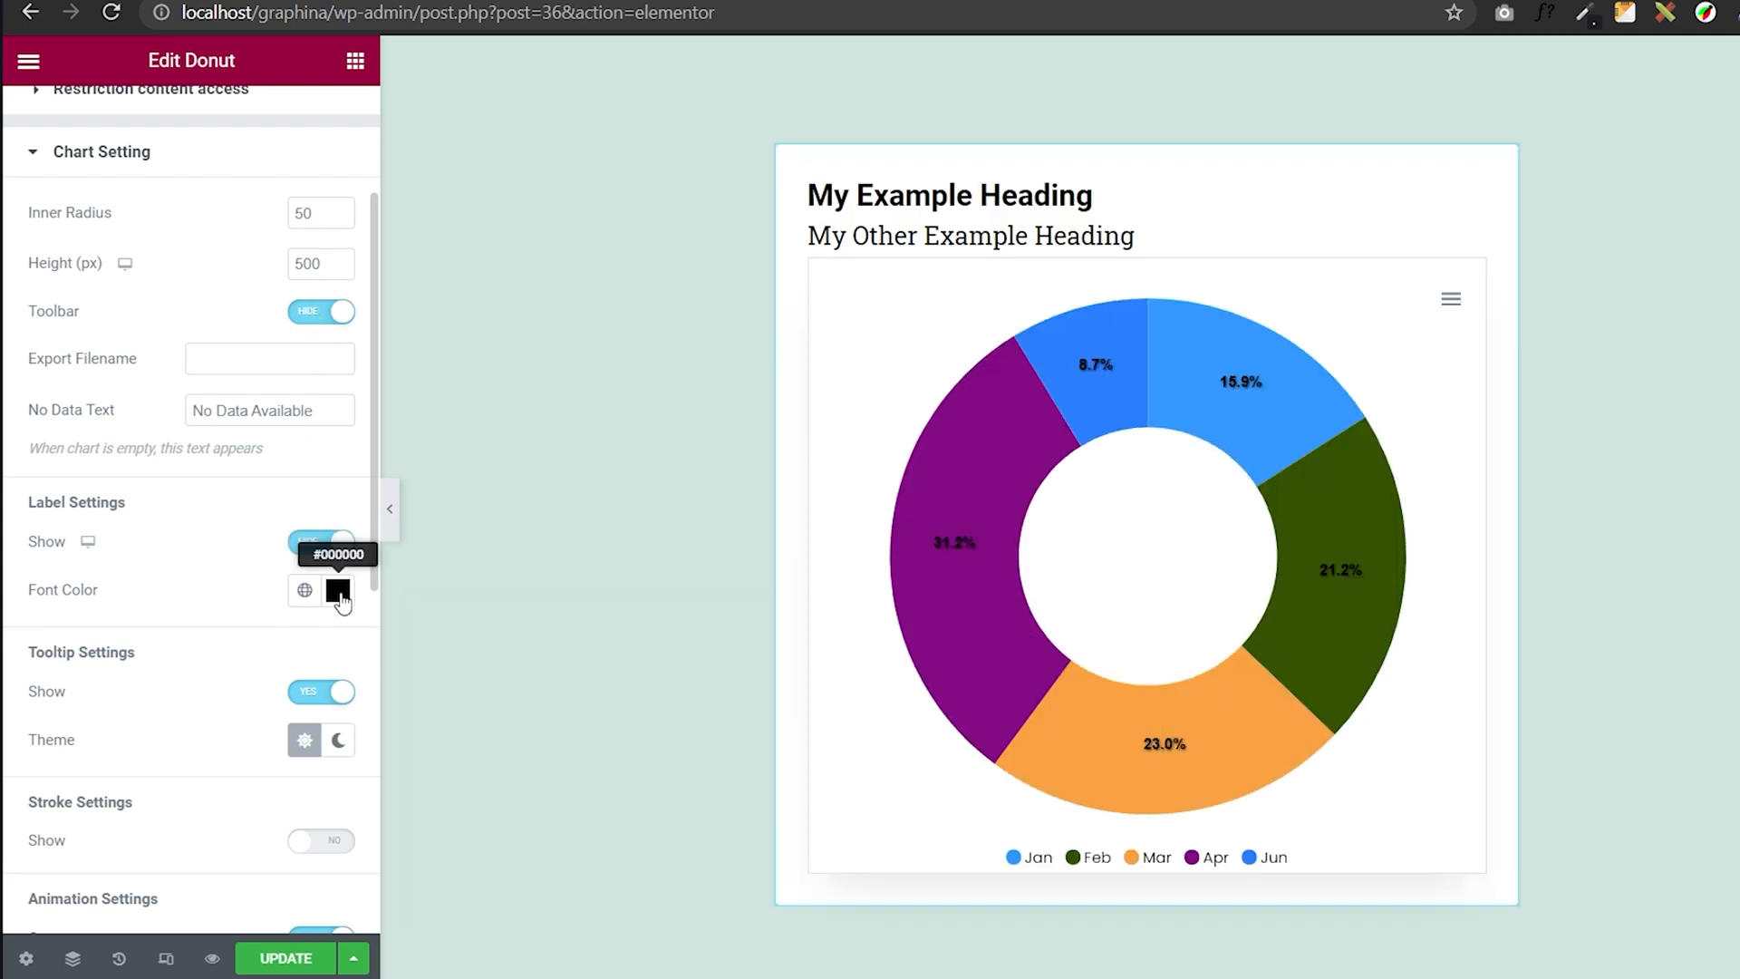
{"action": "left_click", "coordinate": [337, 590]}
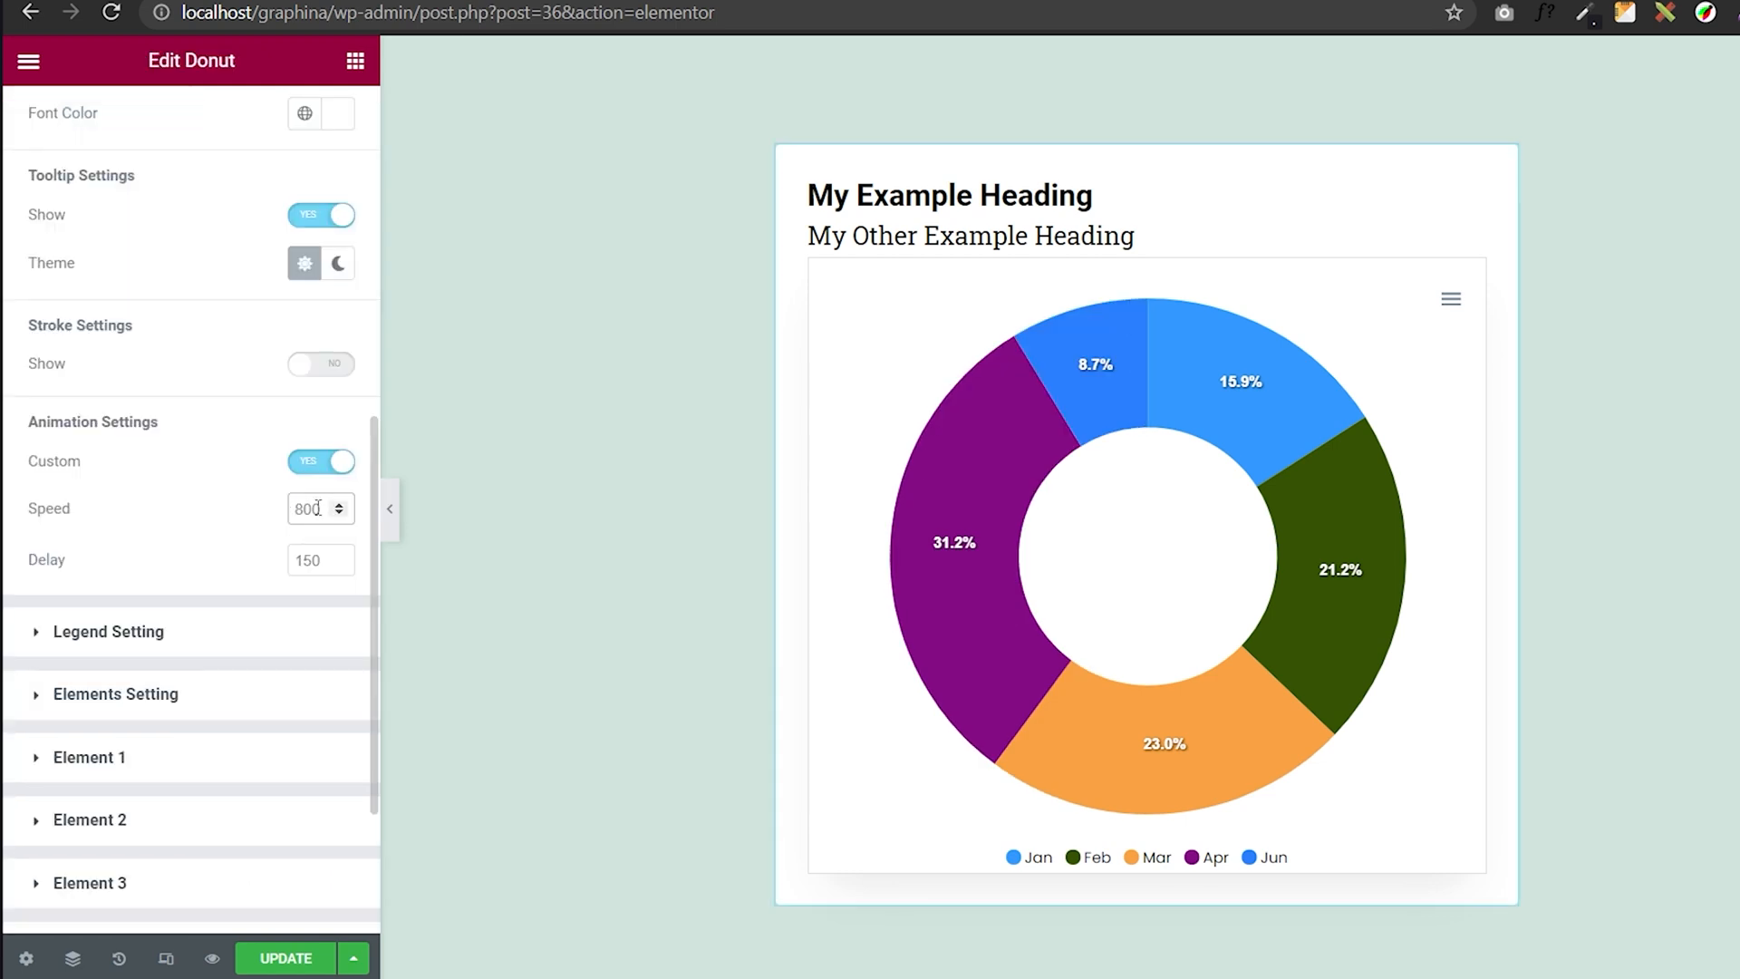
Use white for the label font colour and 600 for the animation speed
{"action": "type", "text": "600"}
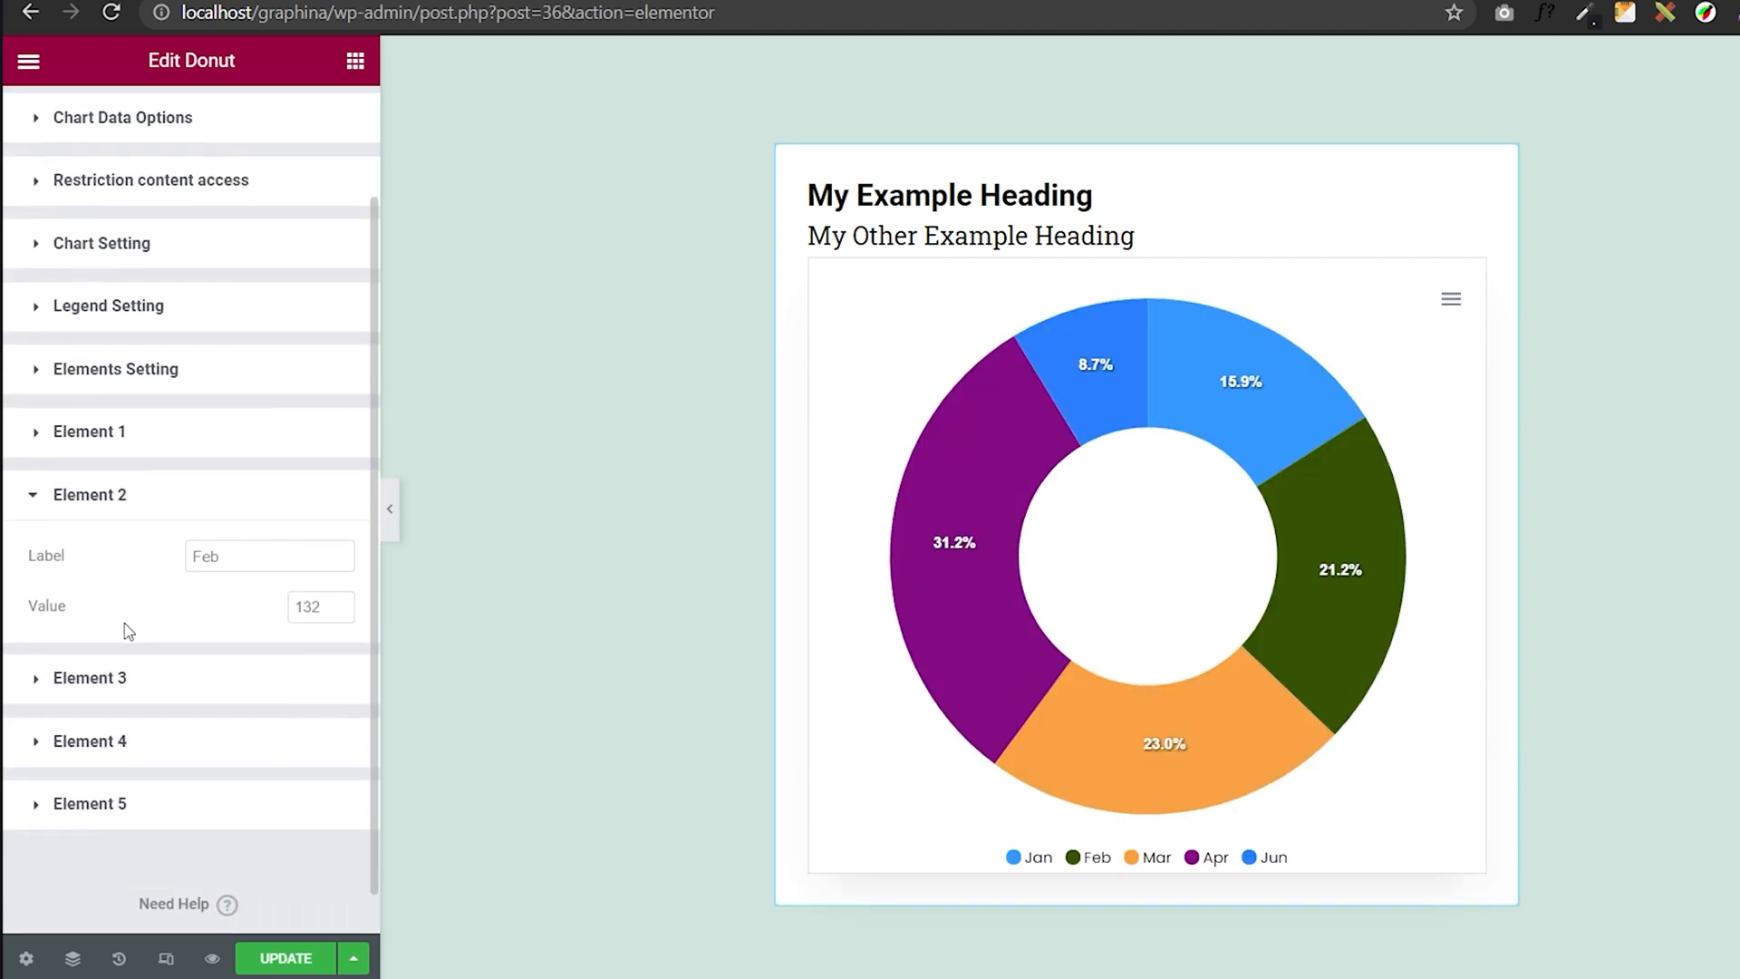
Change Element 2's label text from 'Feb' to 'Mon'
{"action": "type", "text": "Mon"}
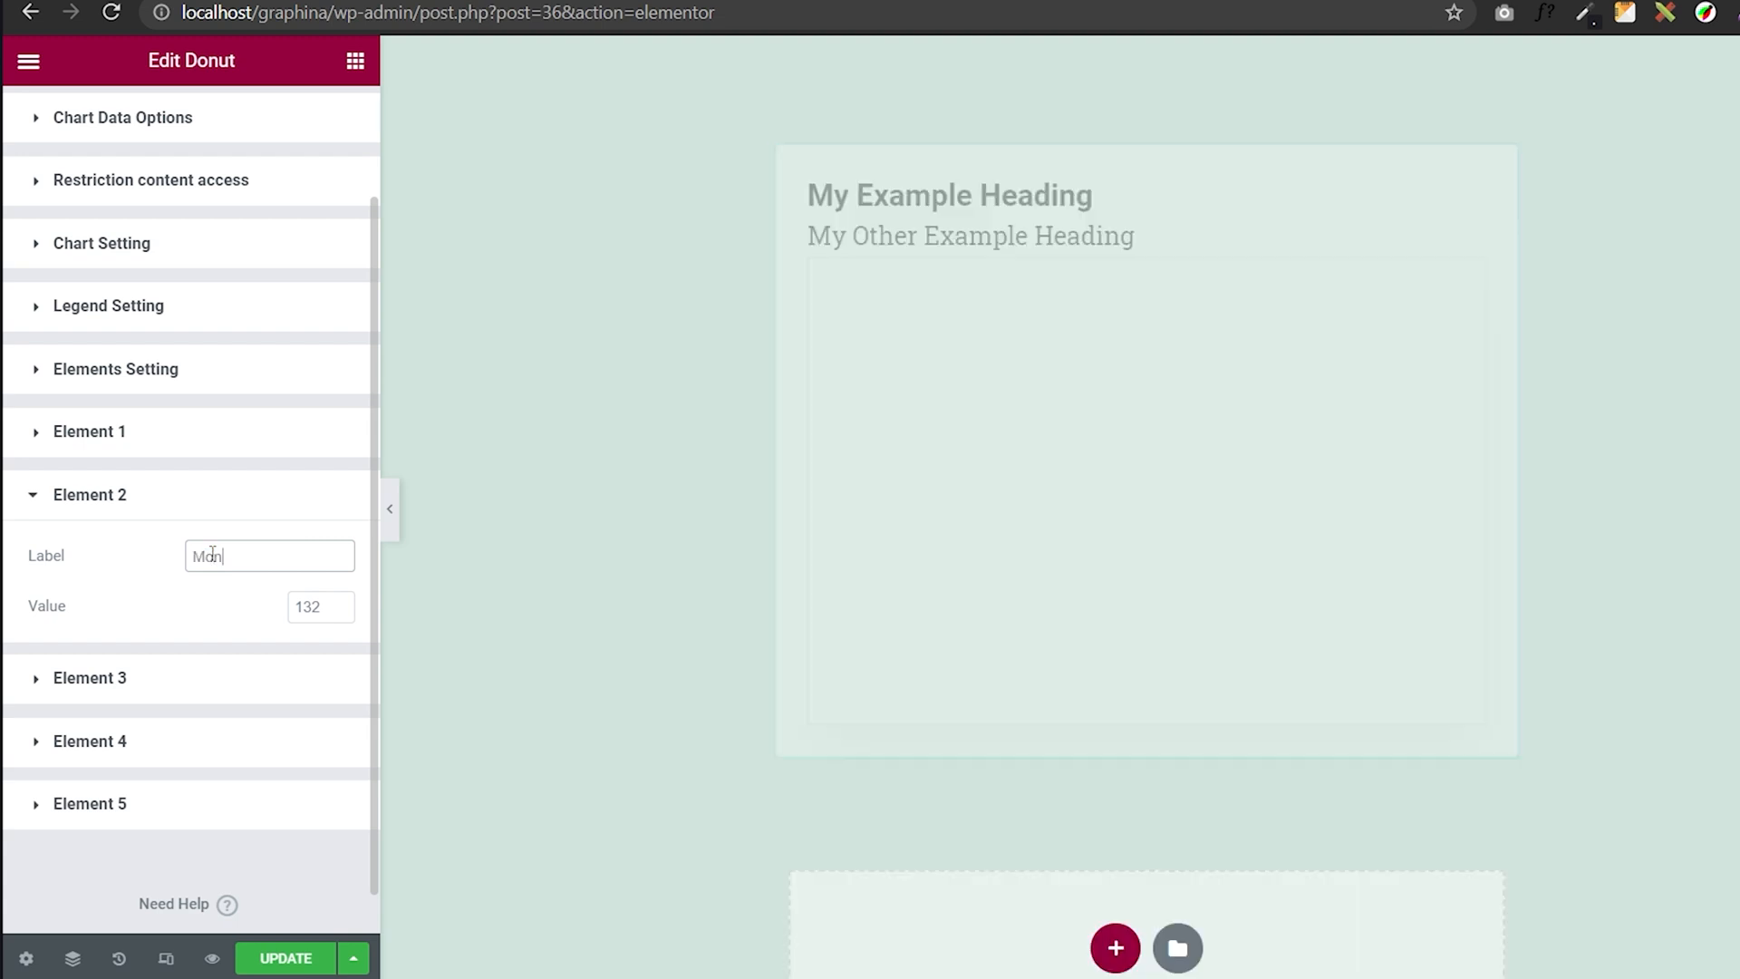